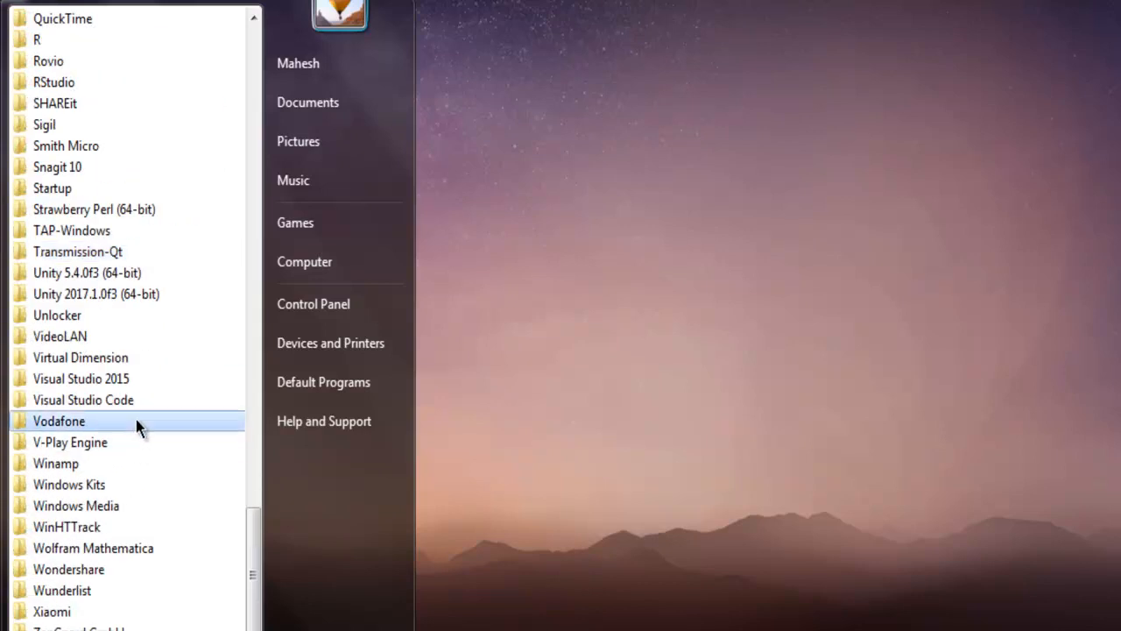
Scroll the Start menu's program list and expand the PostgreSQL folder to show PSQL
scroll(up, 3)
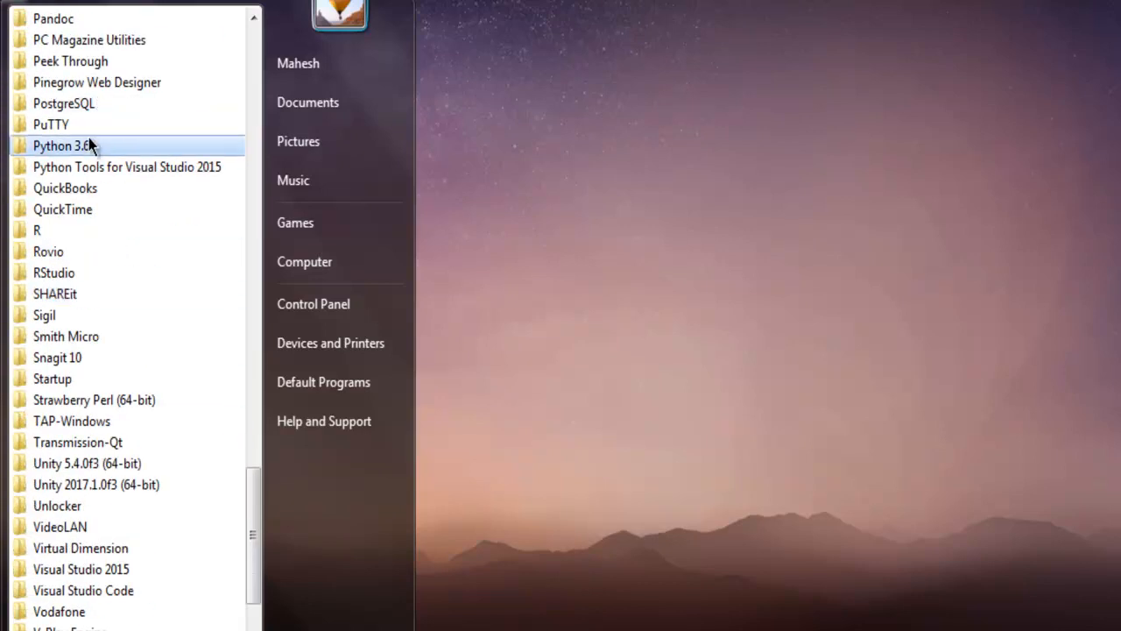
click(63, 102)
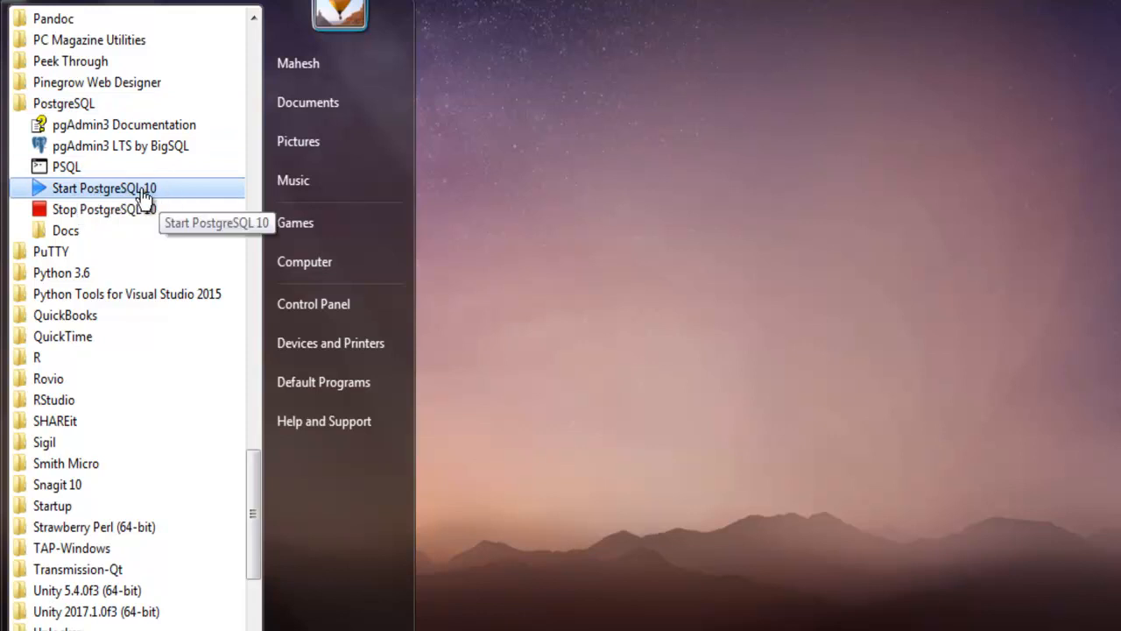
mouse_move(135, 193)
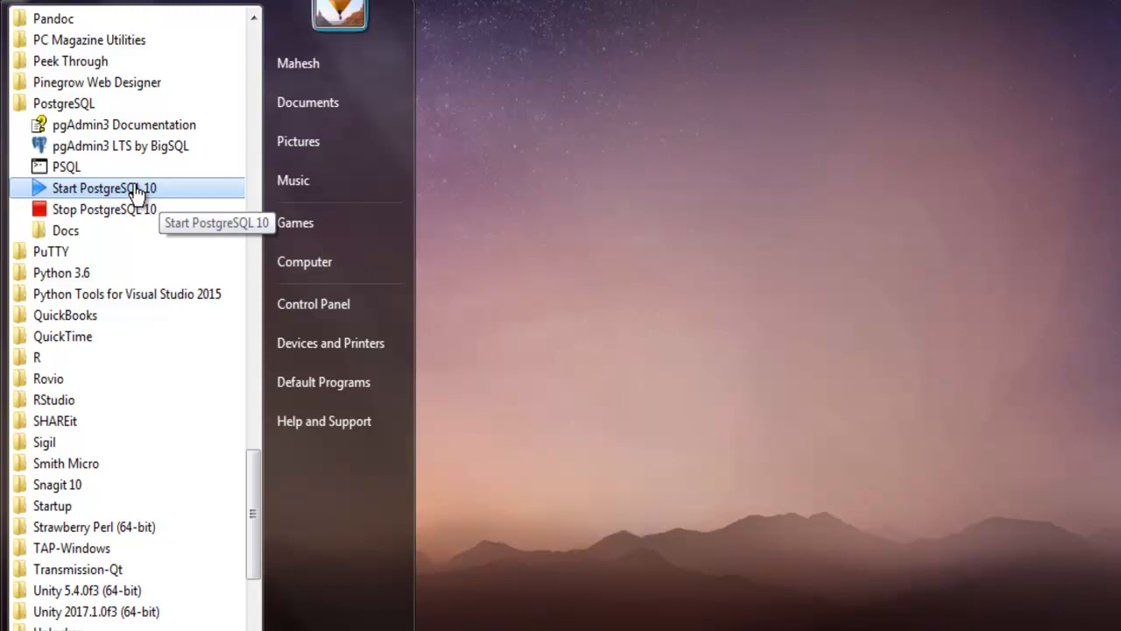
mouse_move(105, 188)
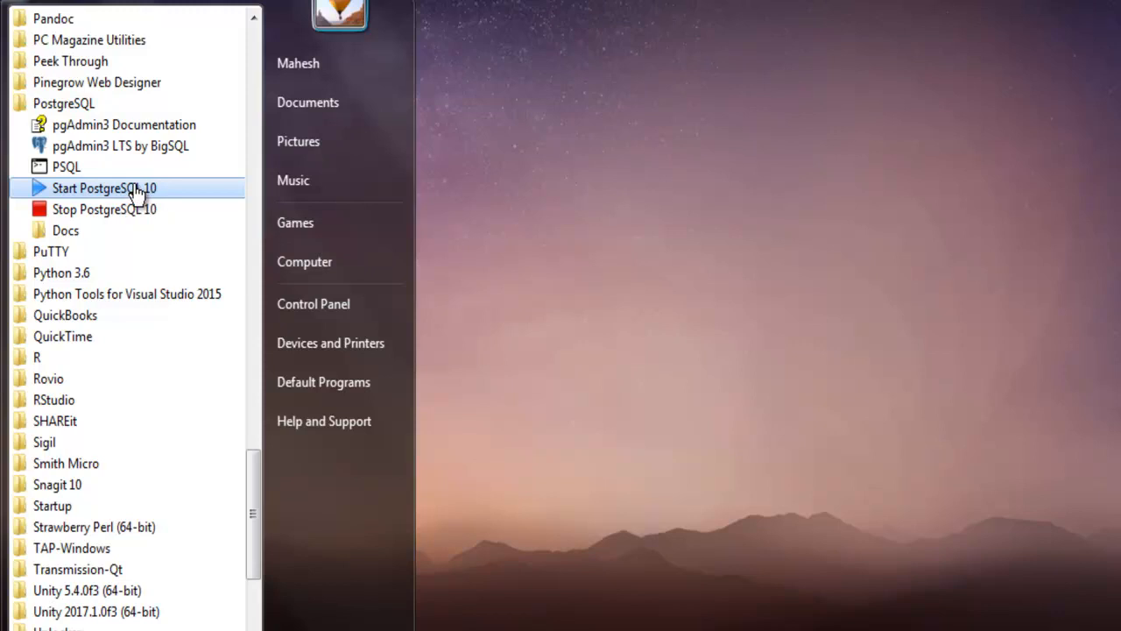
mouse_move(66, 166)
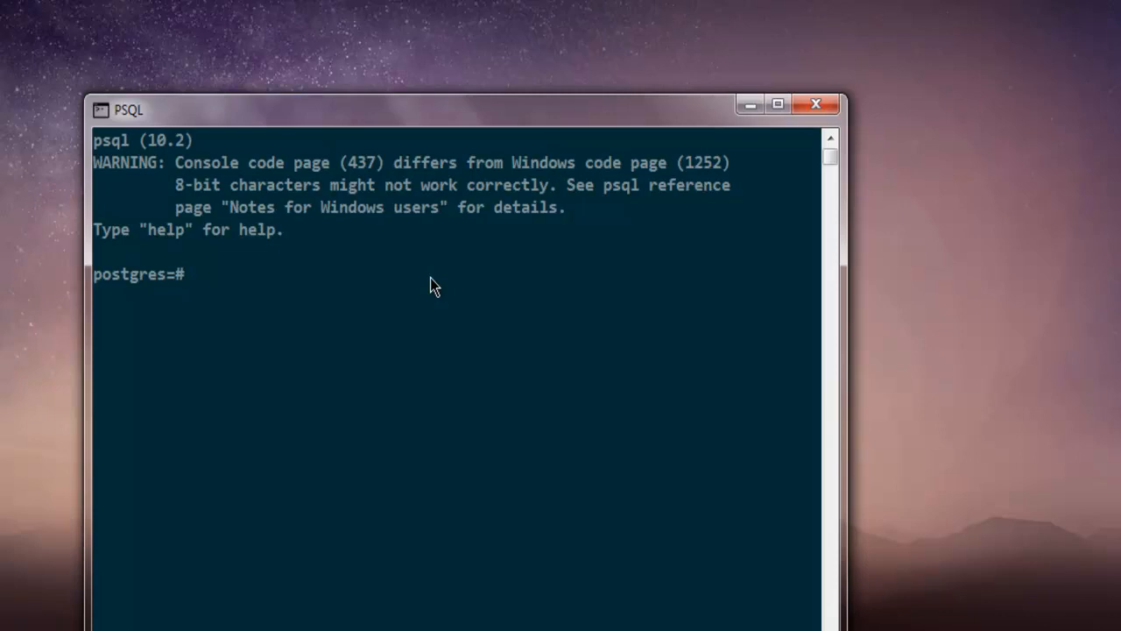
Run \l to list postgres, template0, template1, testbb and testbb2
text(\)
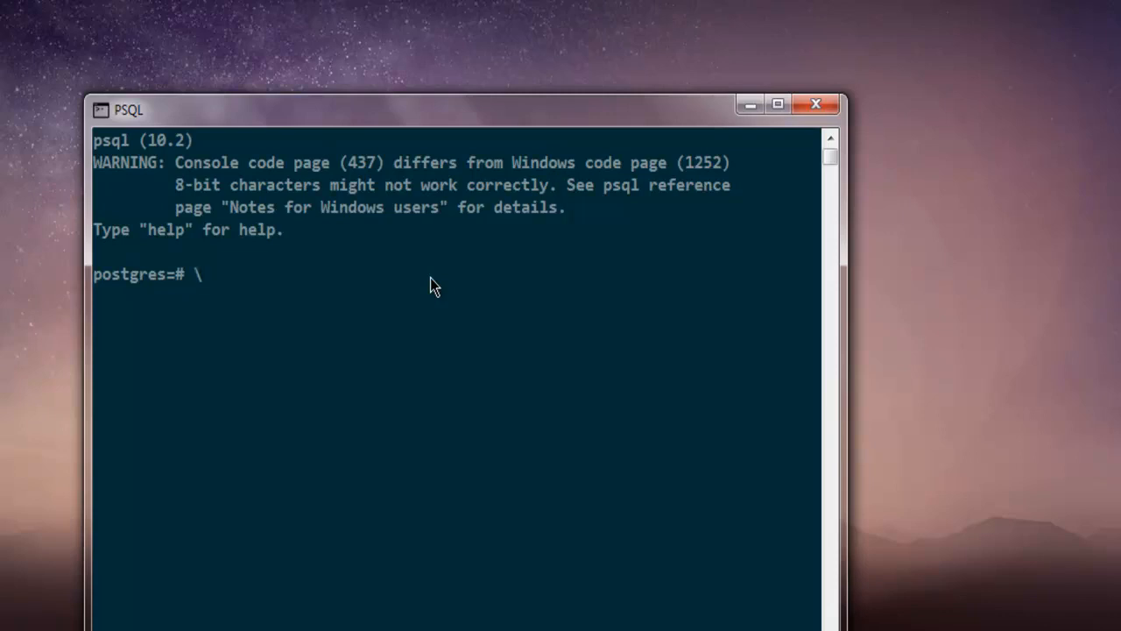
text(l)
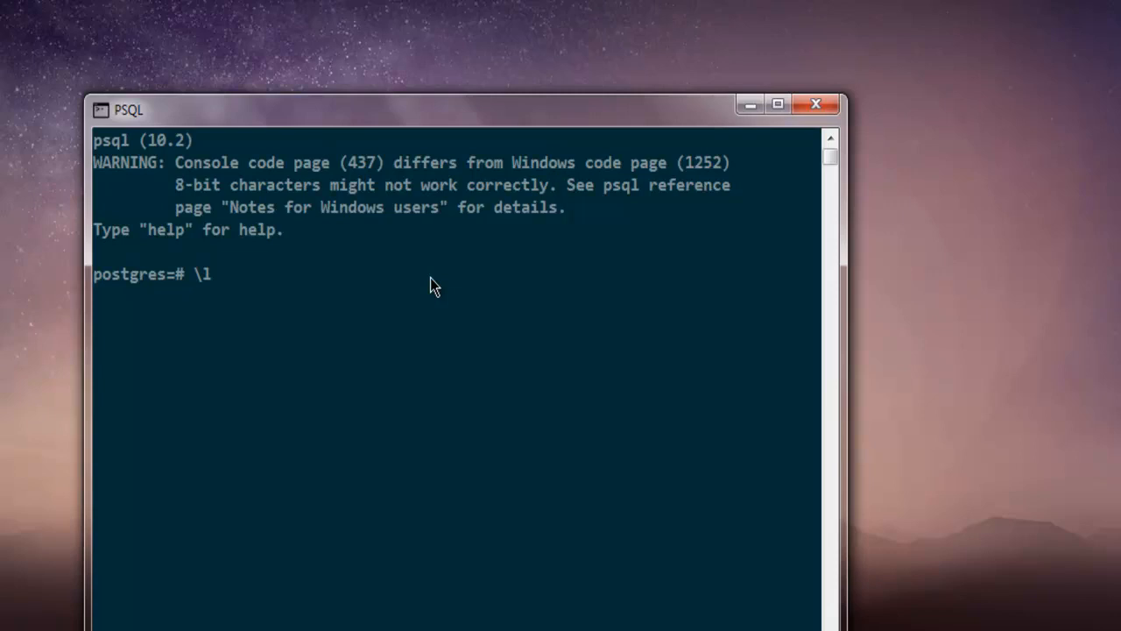
key(Return)
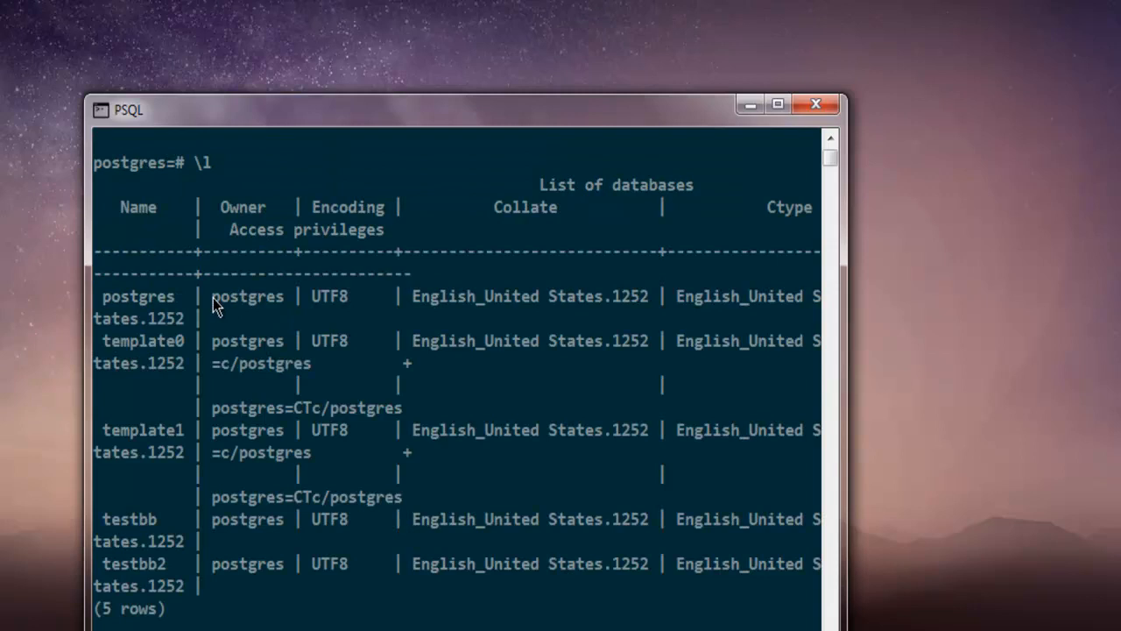
mouse_move(132, 476)
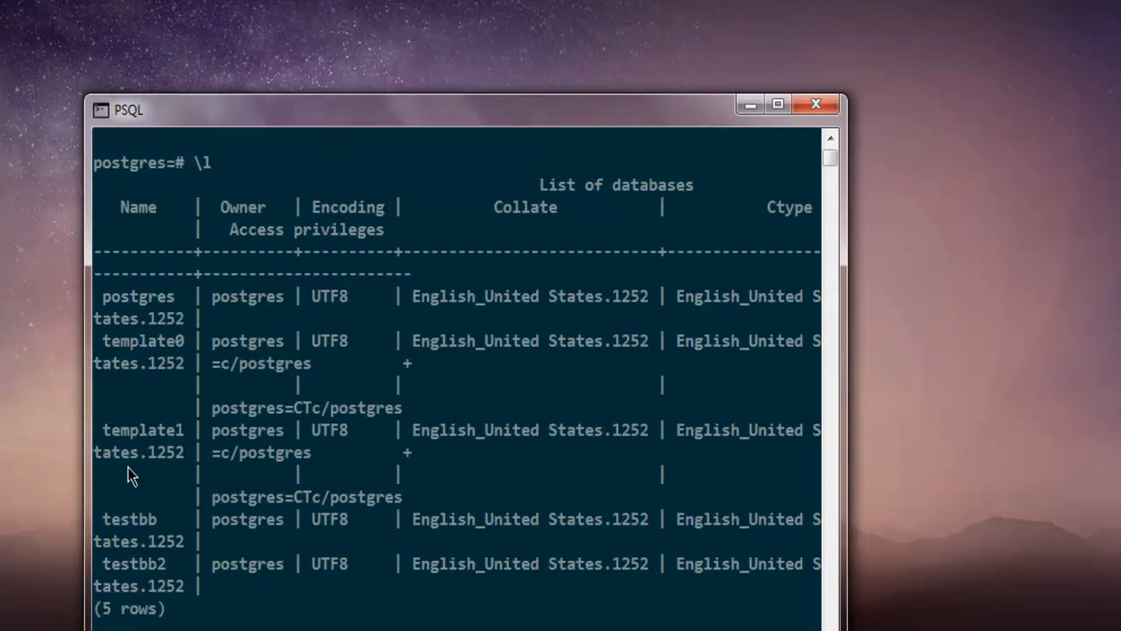
mouse_move(344, 422)
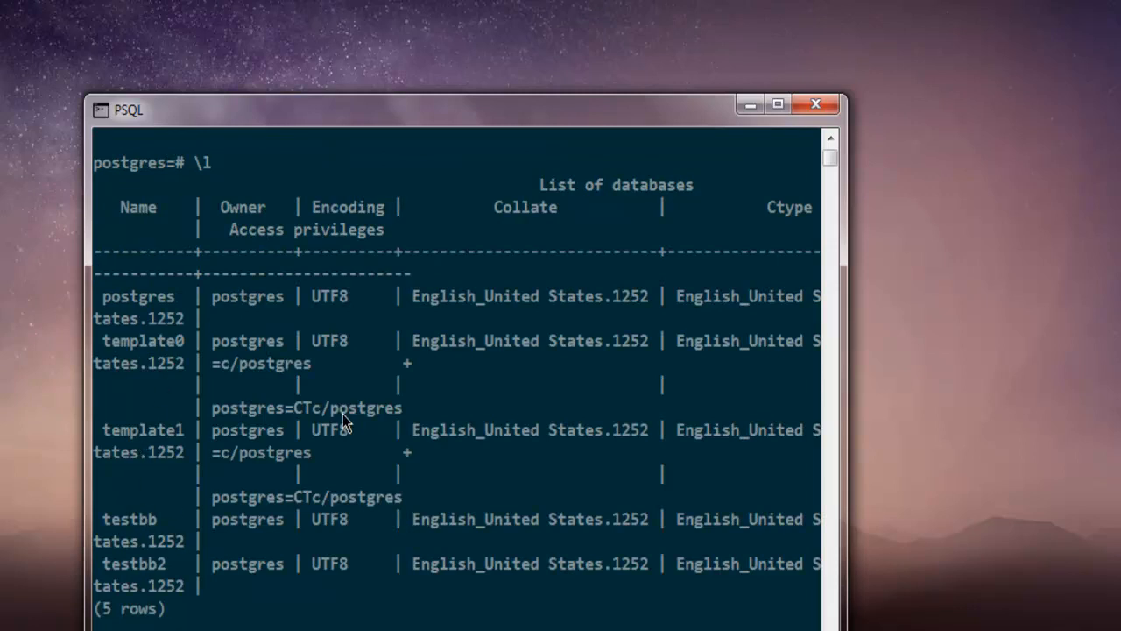
mouse_move(710, 376)
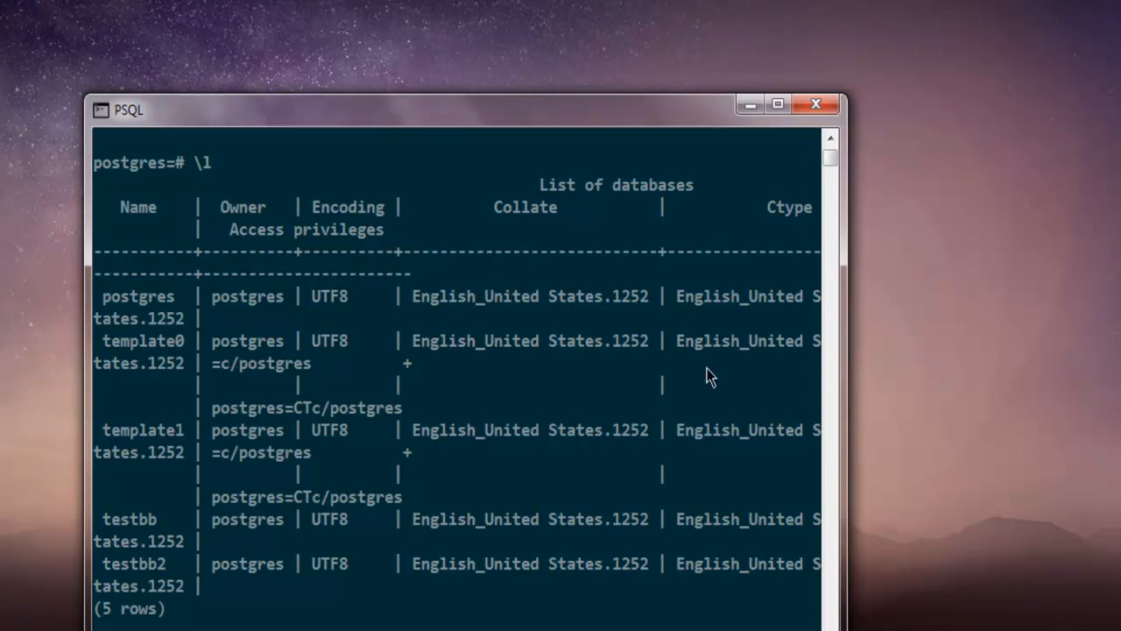
mouse_move(429, 607)
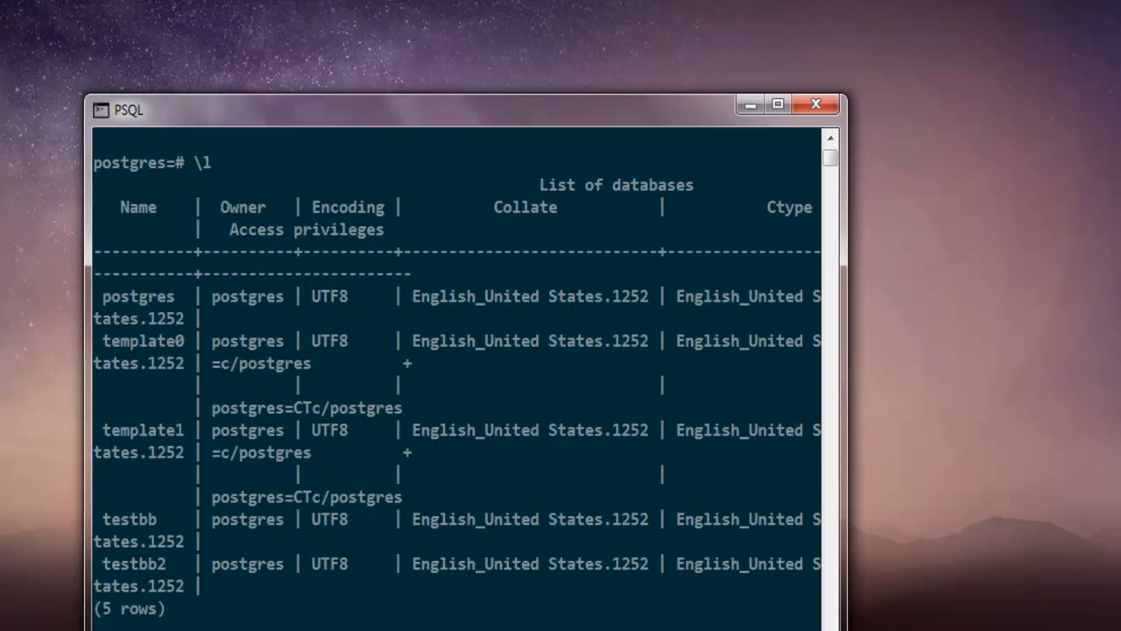
scroll(down, 3)
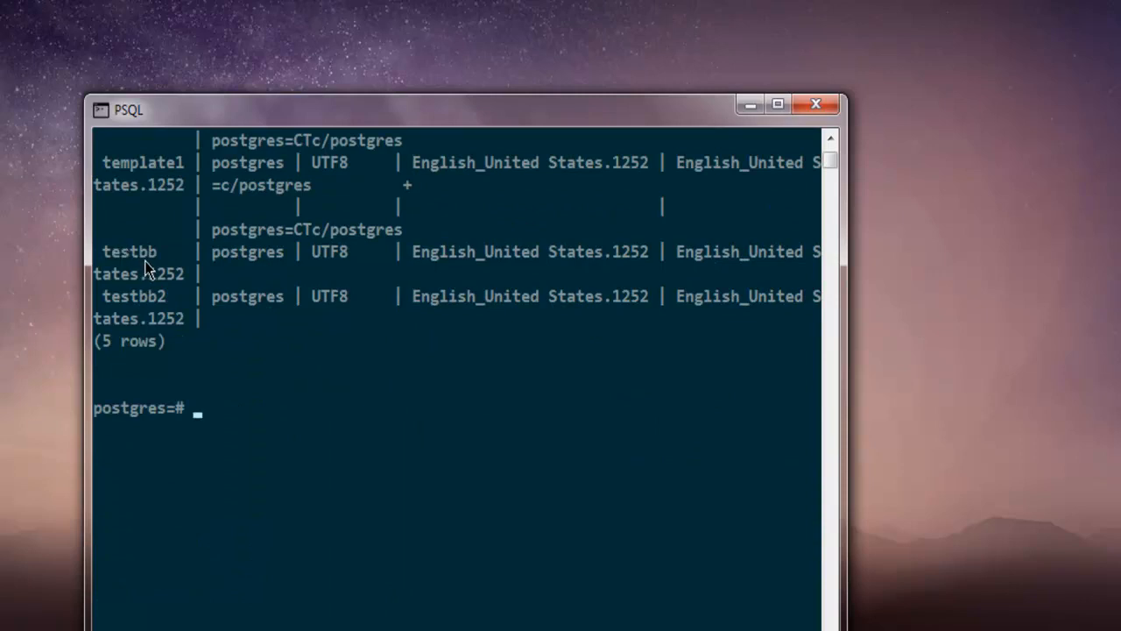
mouse_move(175, 308)
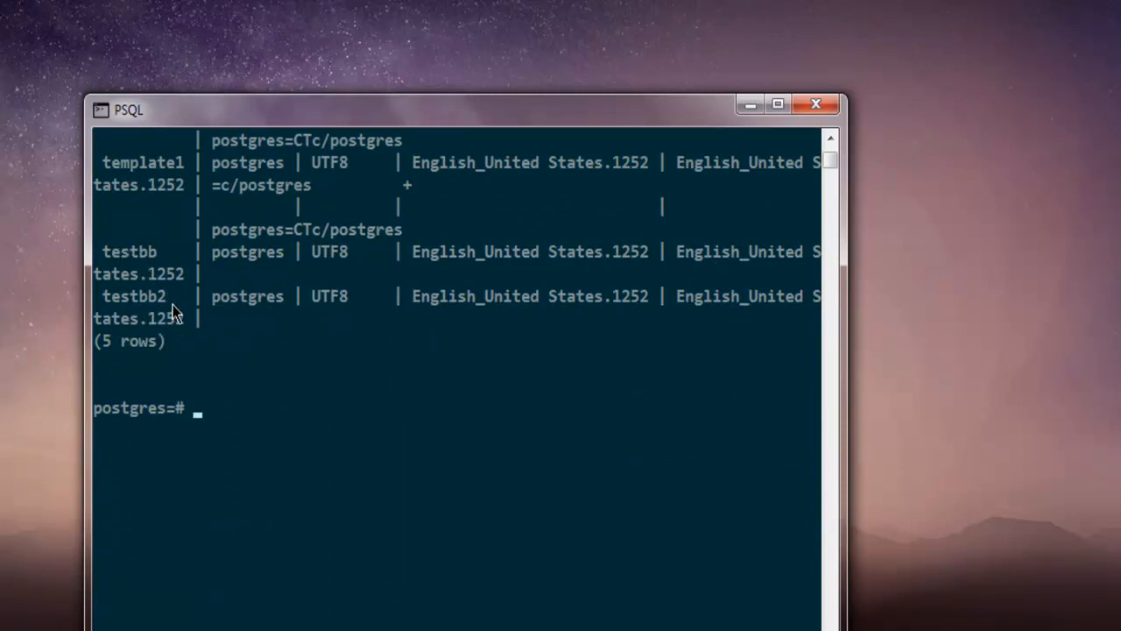
mouse_move(288, 462)
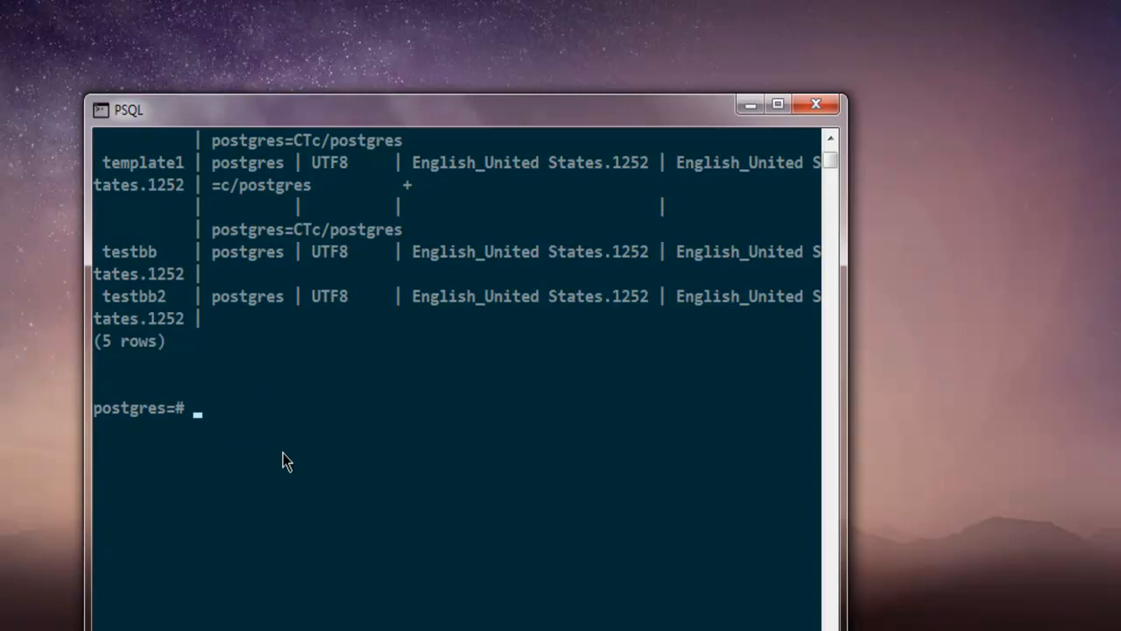
Run \c testbb to switch the psql session to the testbb database
text(\)
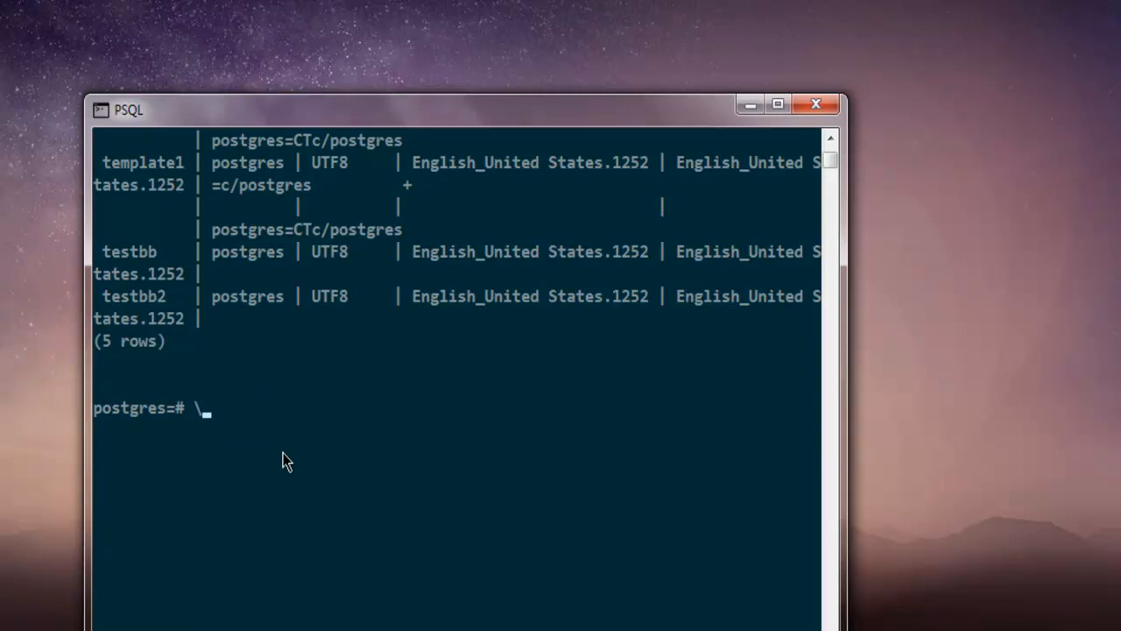
text(c)
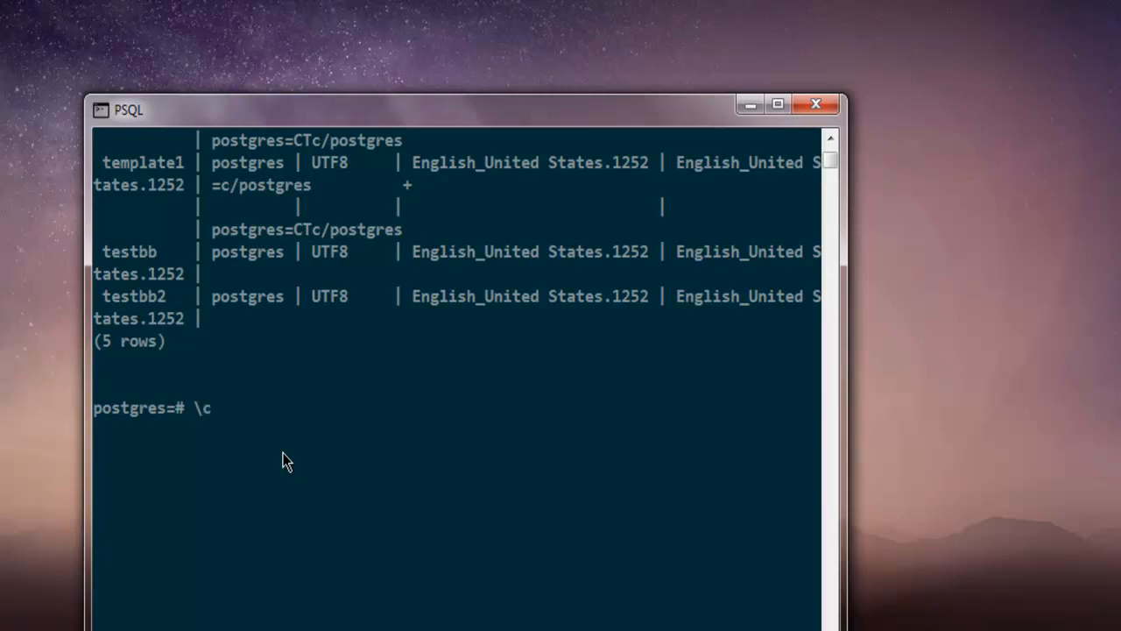
text(testbb)
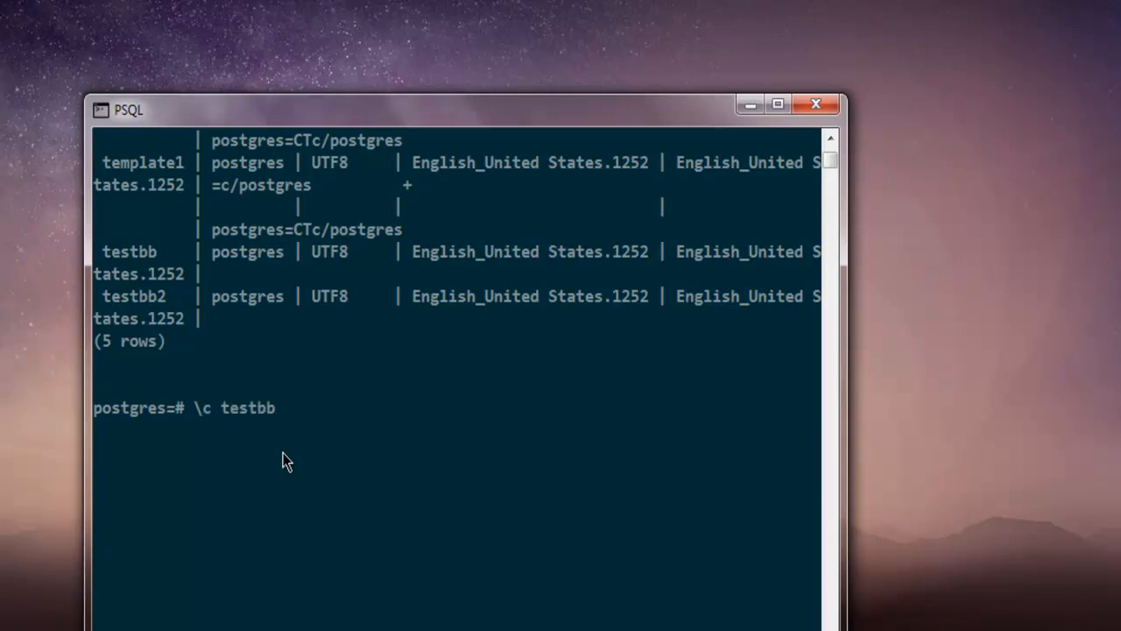
key(Return)
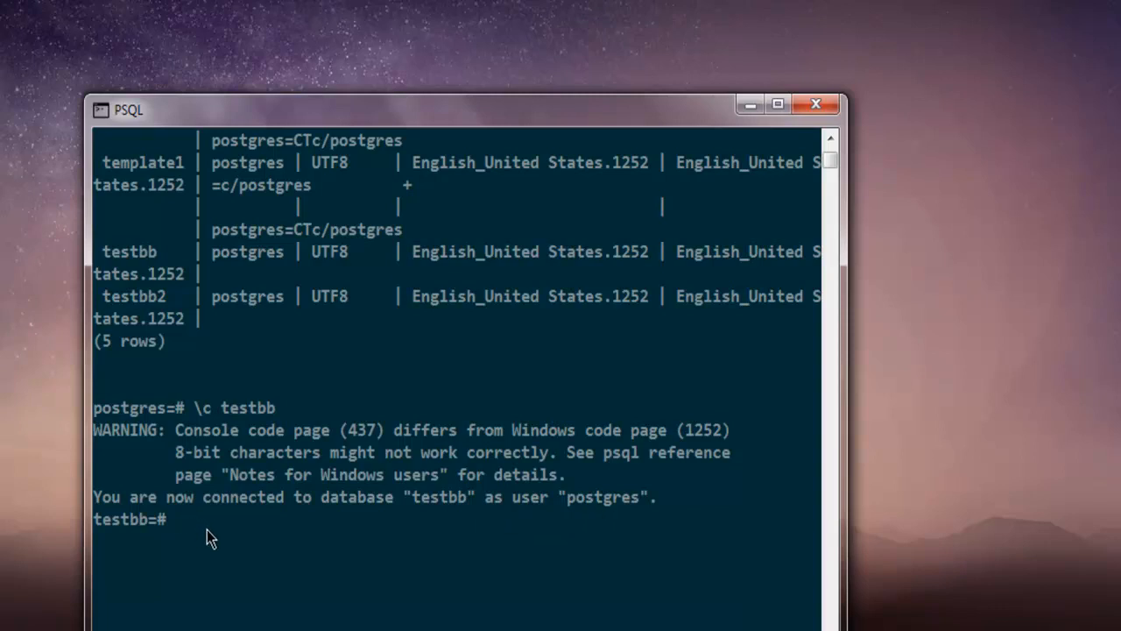
mouse_move(241, 535)
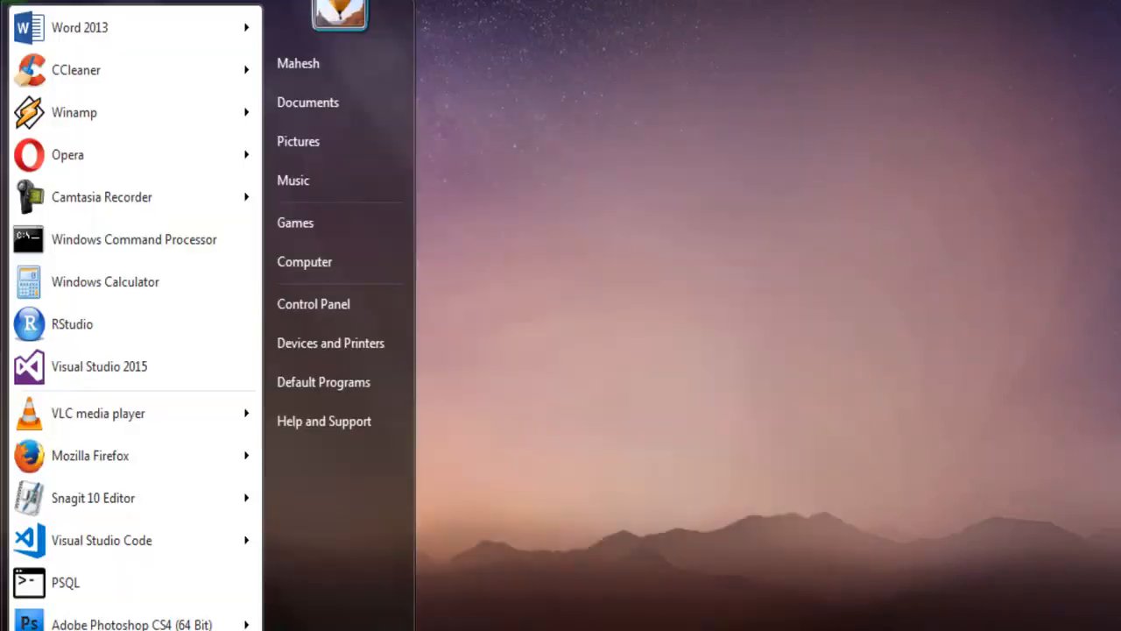
mouse_move(94, 252)
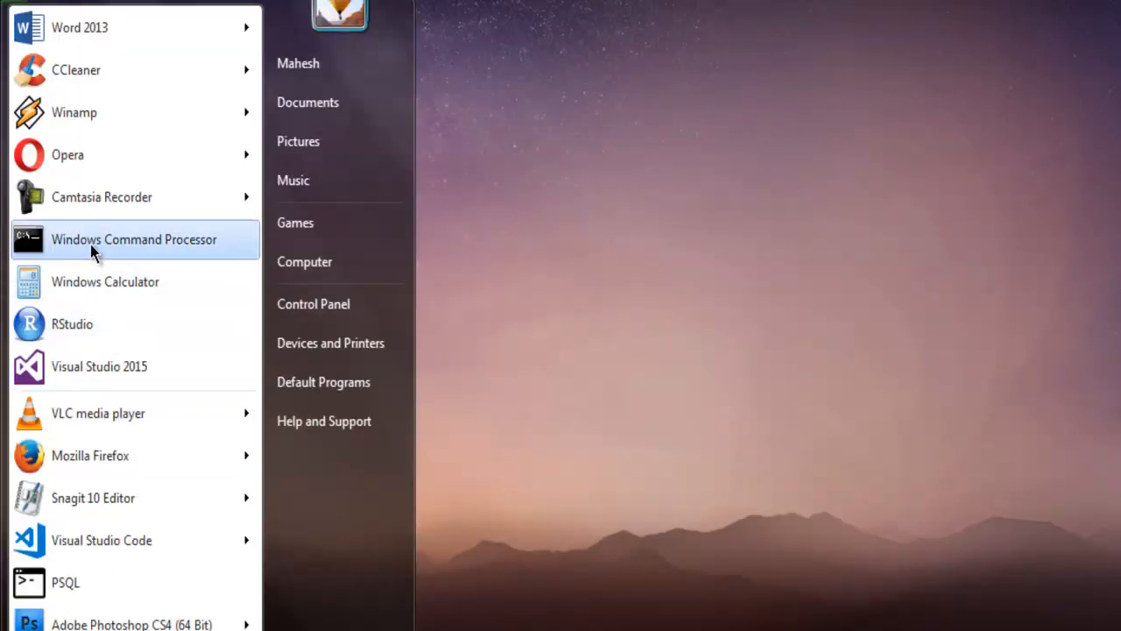
Launch Windows Command Processor from the Start menu
click(134, 239)
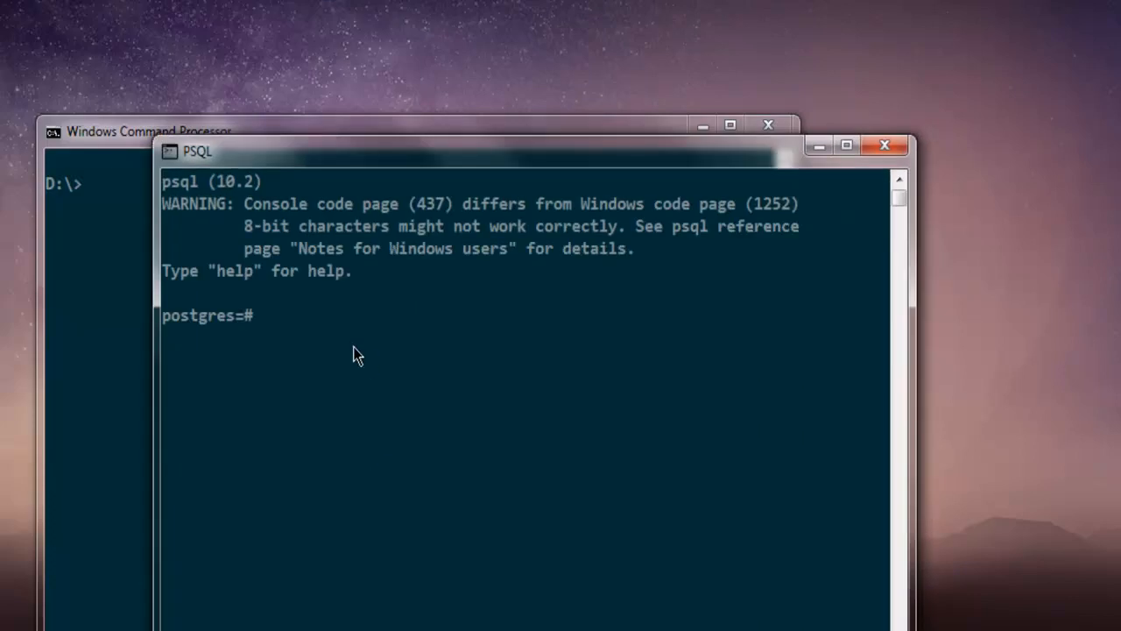
Run show data_directory; and copy the returned path D:/PostgreSQL/data/pg10
text(s)
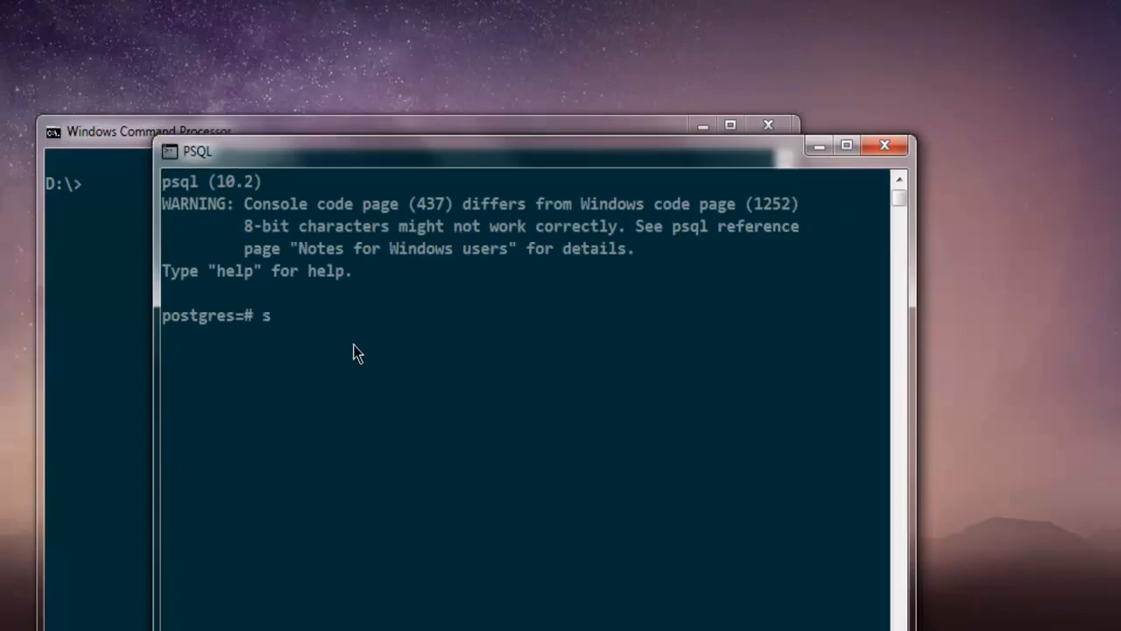
text(how data)
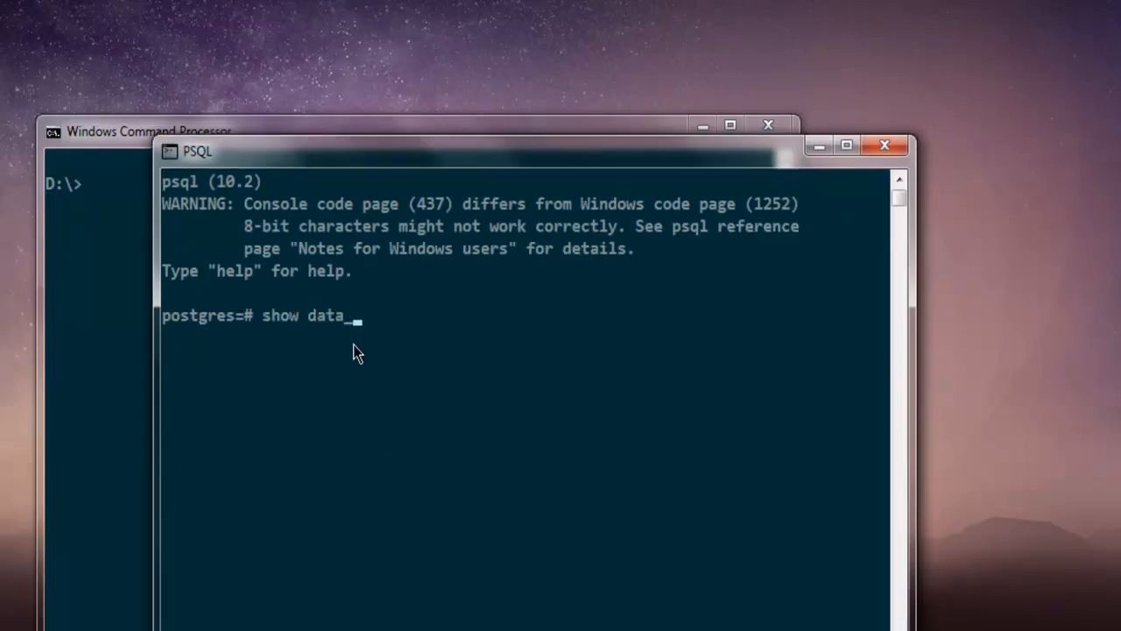
text(_directory)
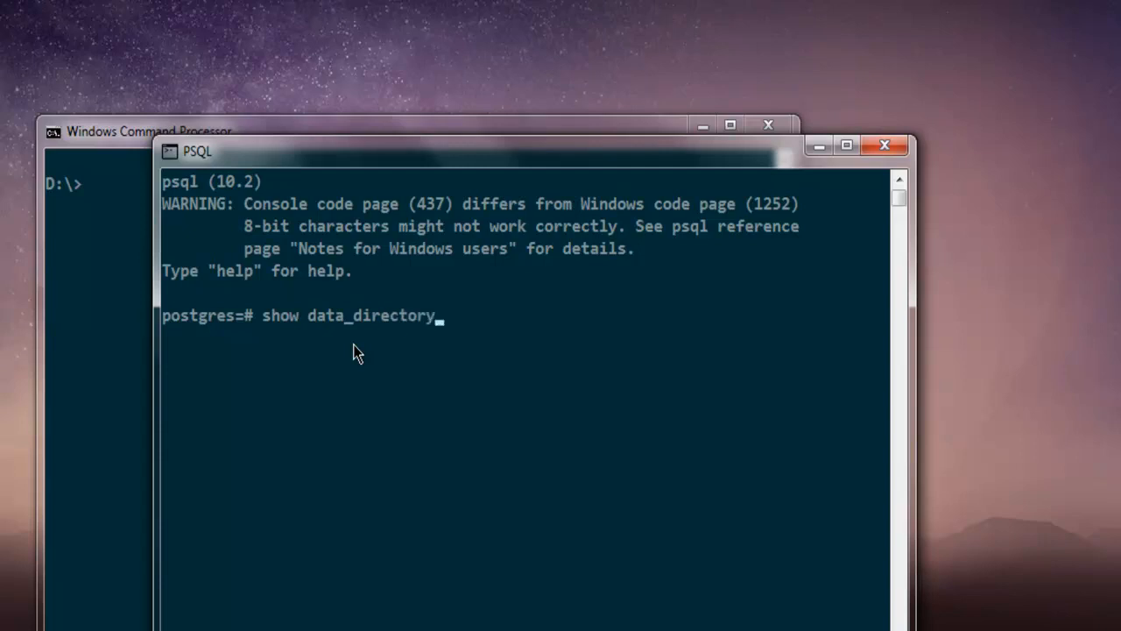
key(Return)
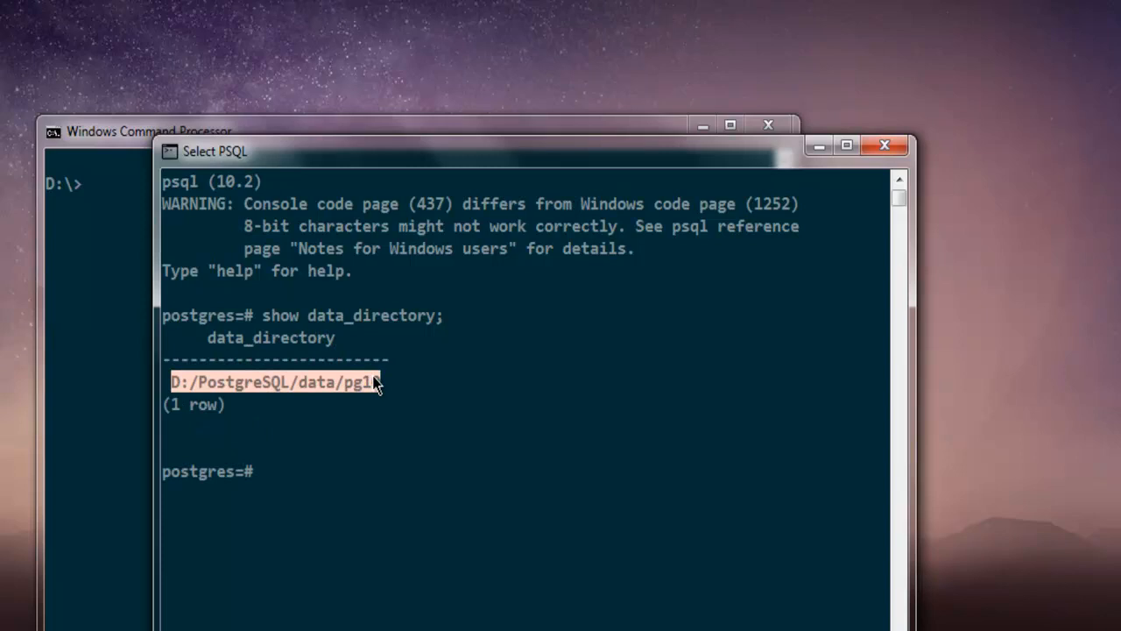
right_click(215, 151)
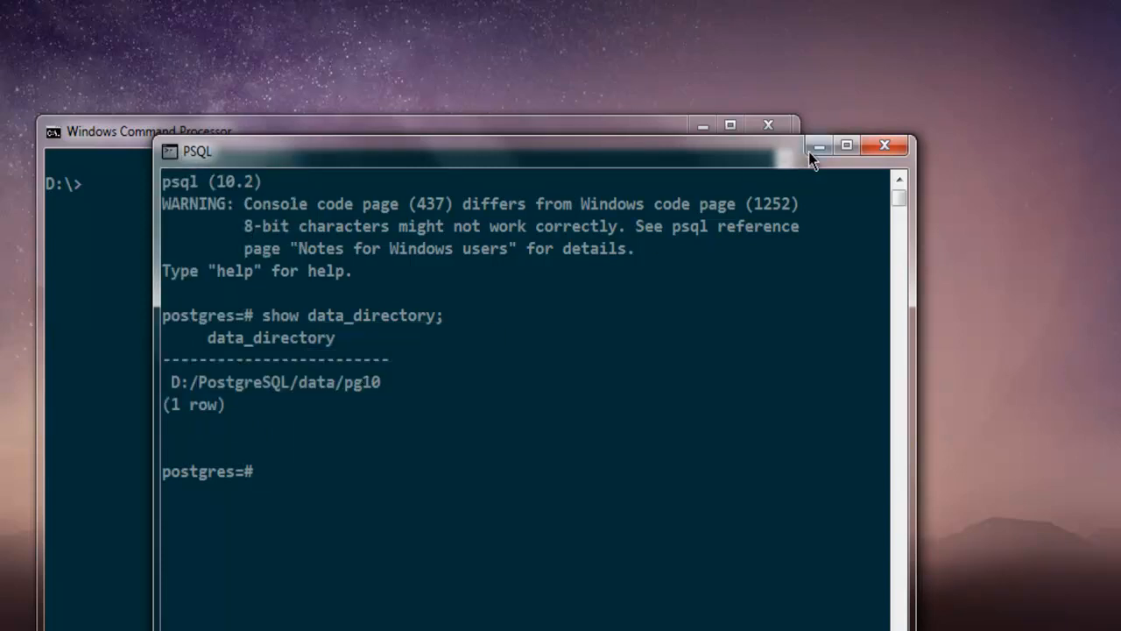
Change the command prompt to D:/PostgreSQL/data/pg10 and clear the screen
click(884, 145)
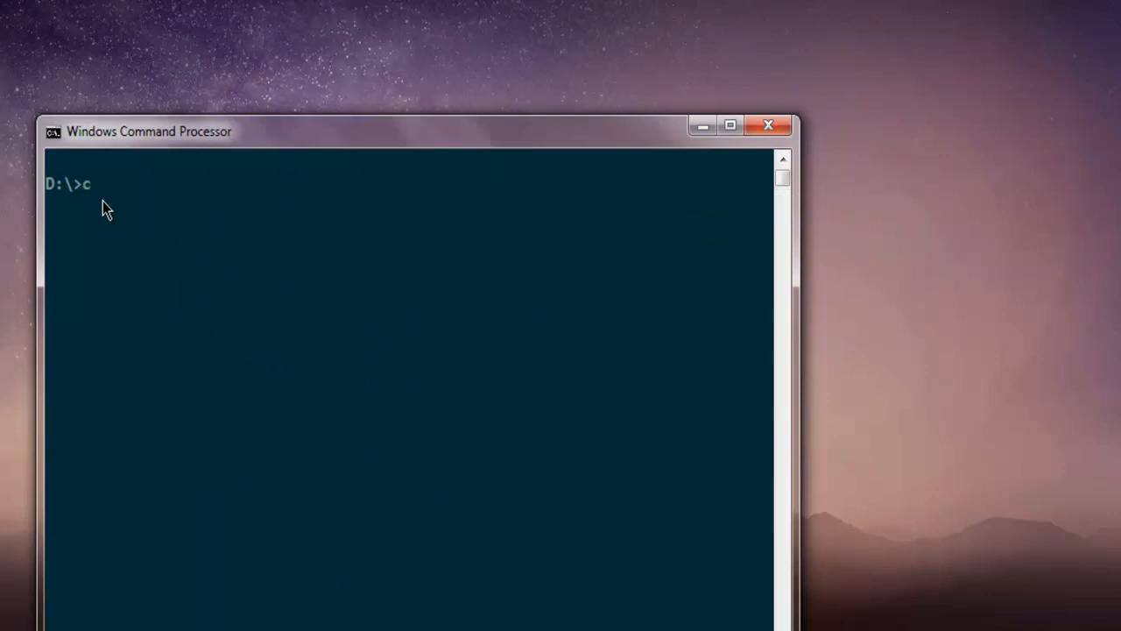
text(d D:/PostgreSQL/data/pg10)
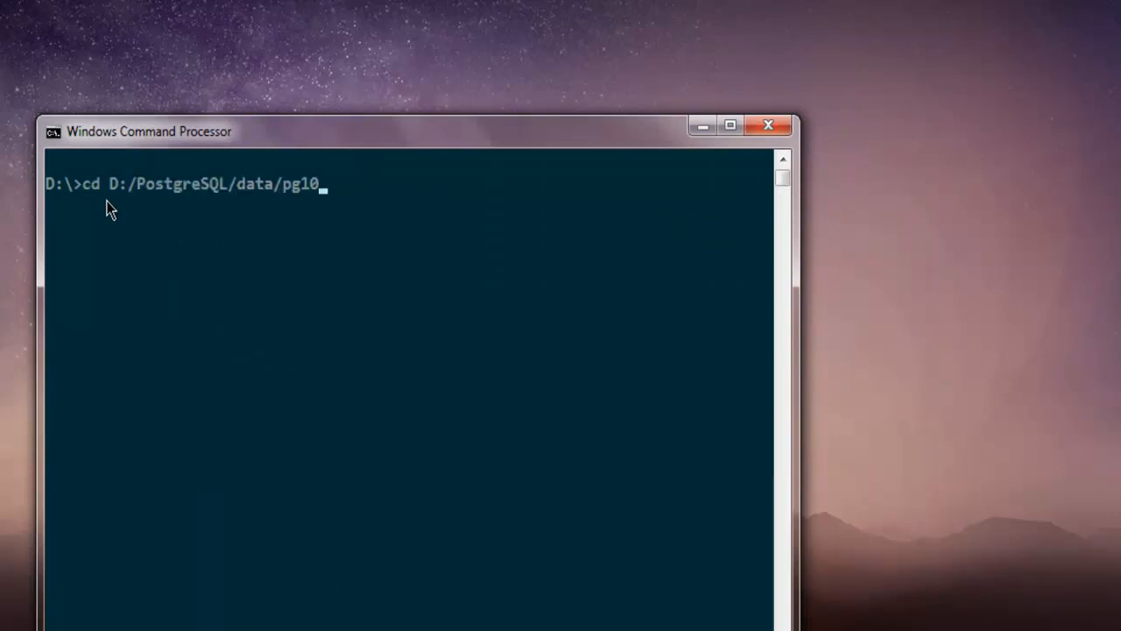
key(Return)
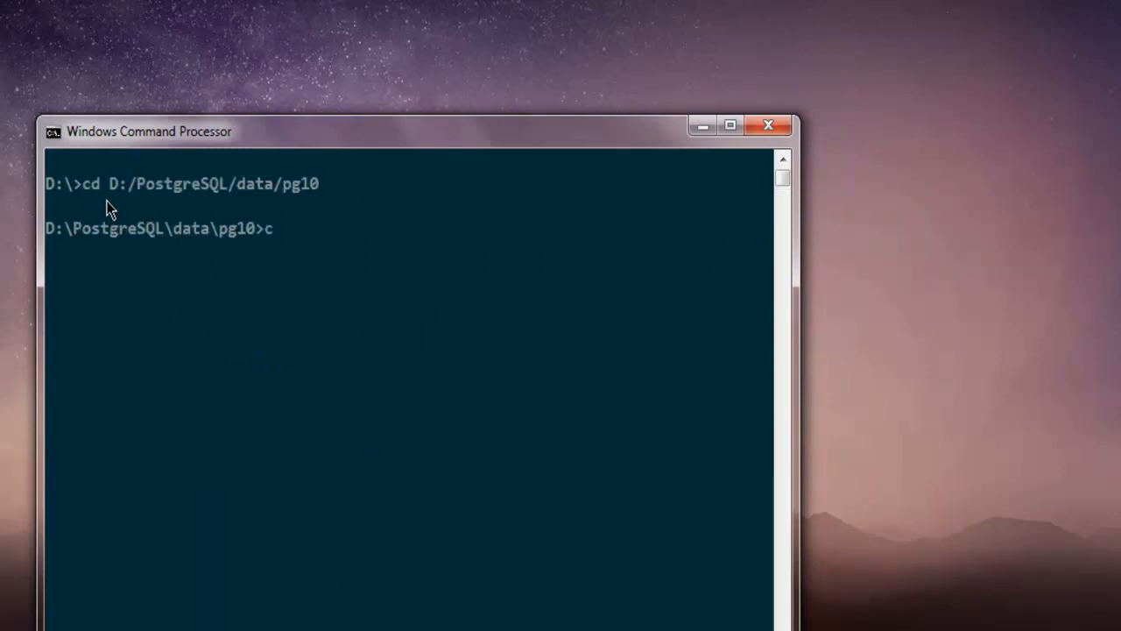
key(Return)
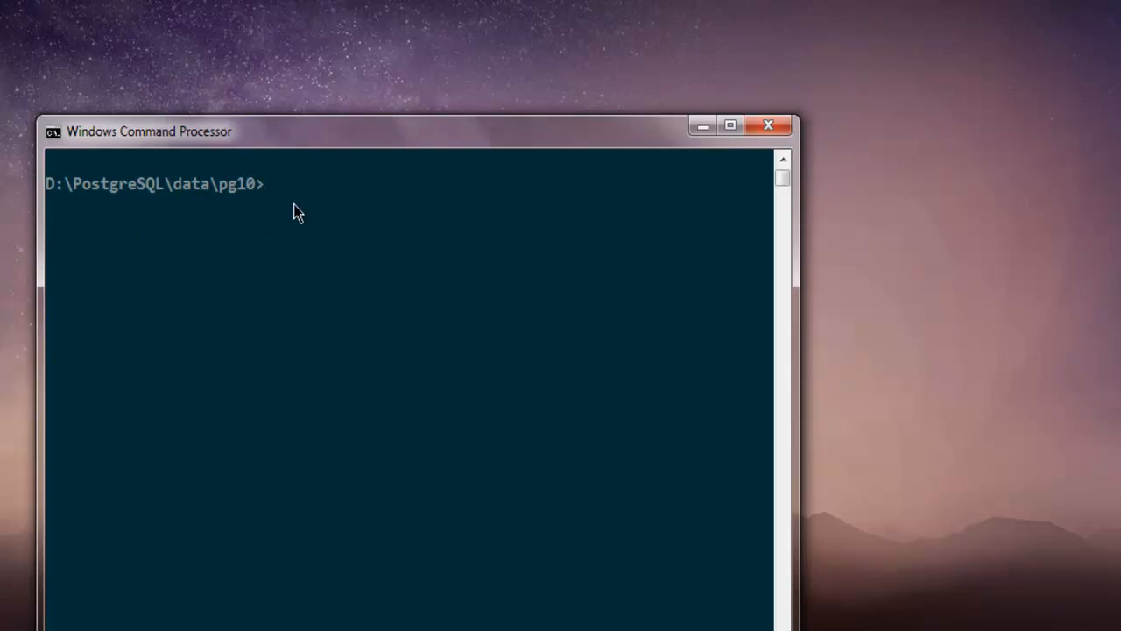
Run psql -h localhost -p 5432 -U postgres testbb to reach the testbb=# prompt
text(p)
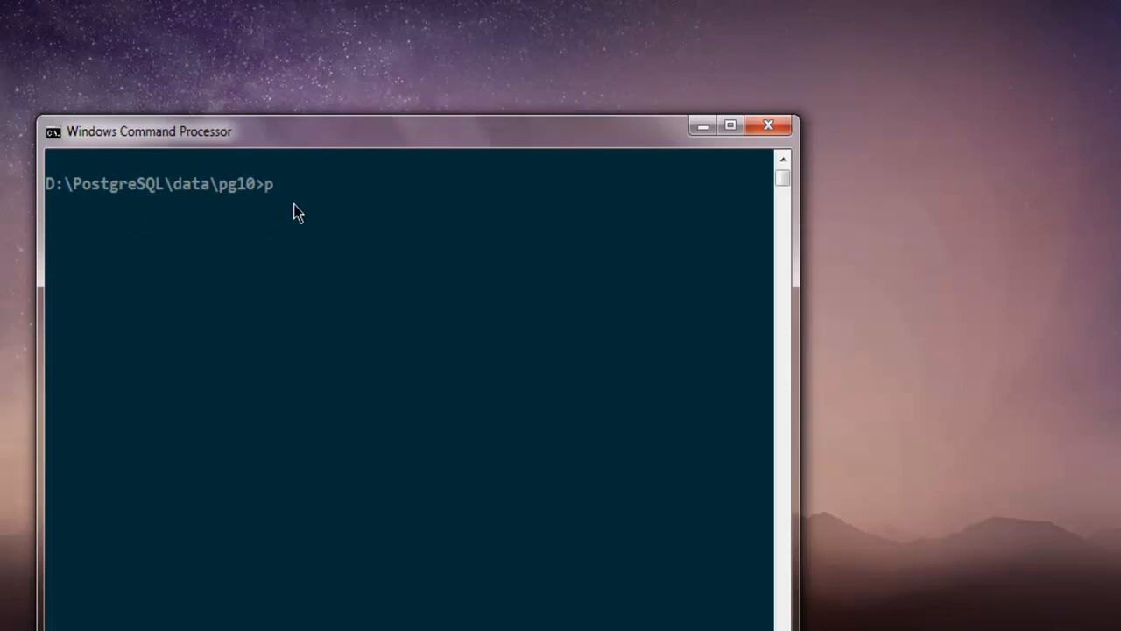
text(sql)
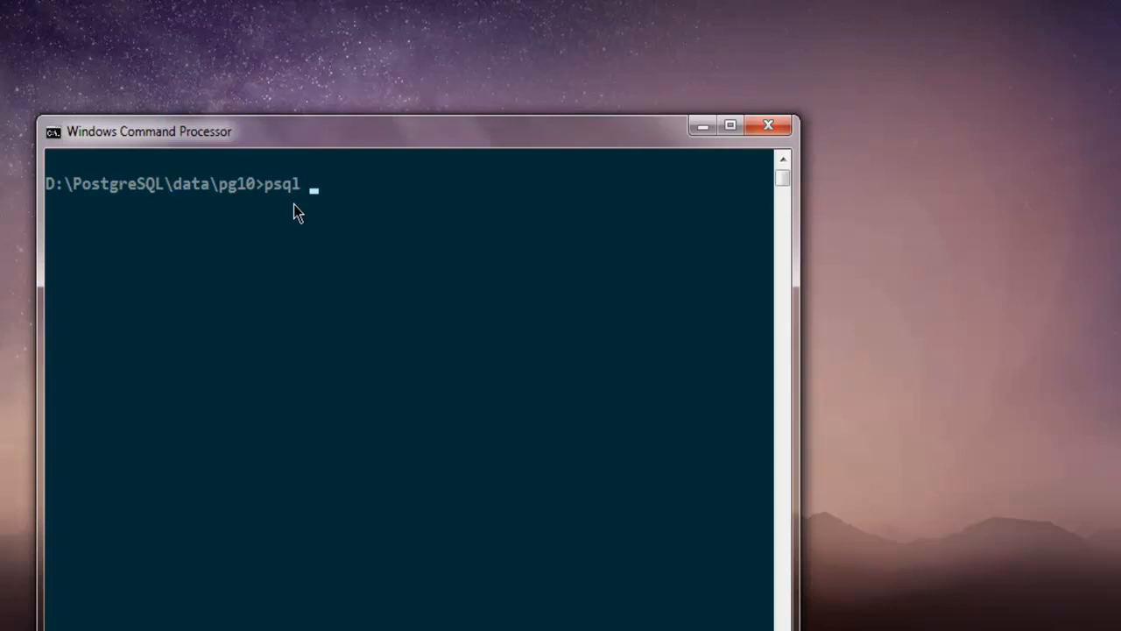
text(-h localhost)
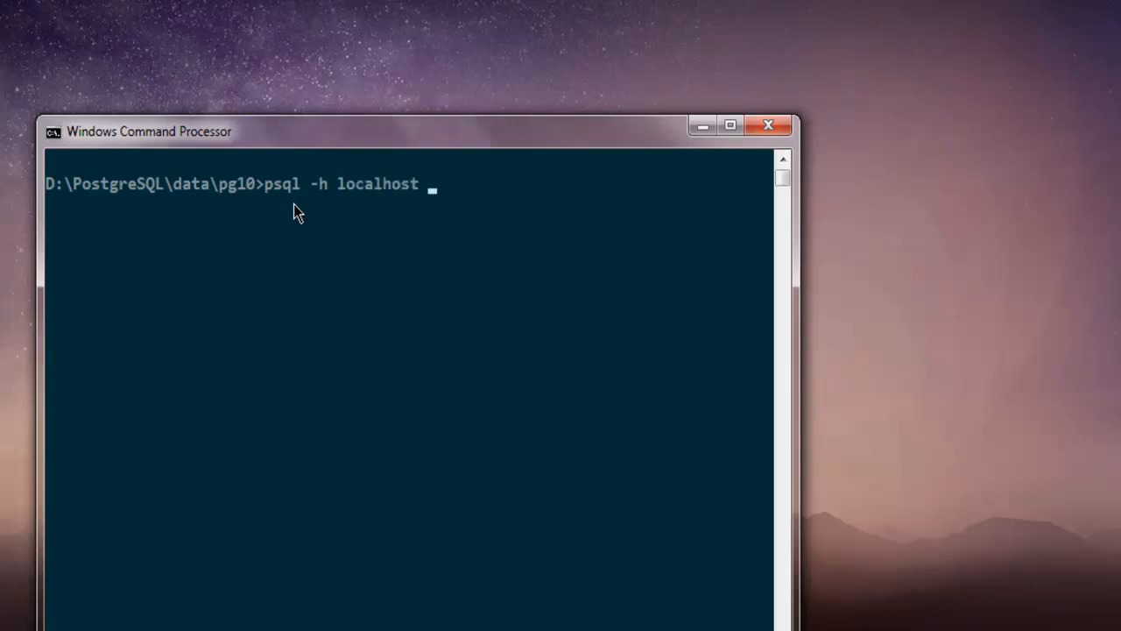
text(-p)
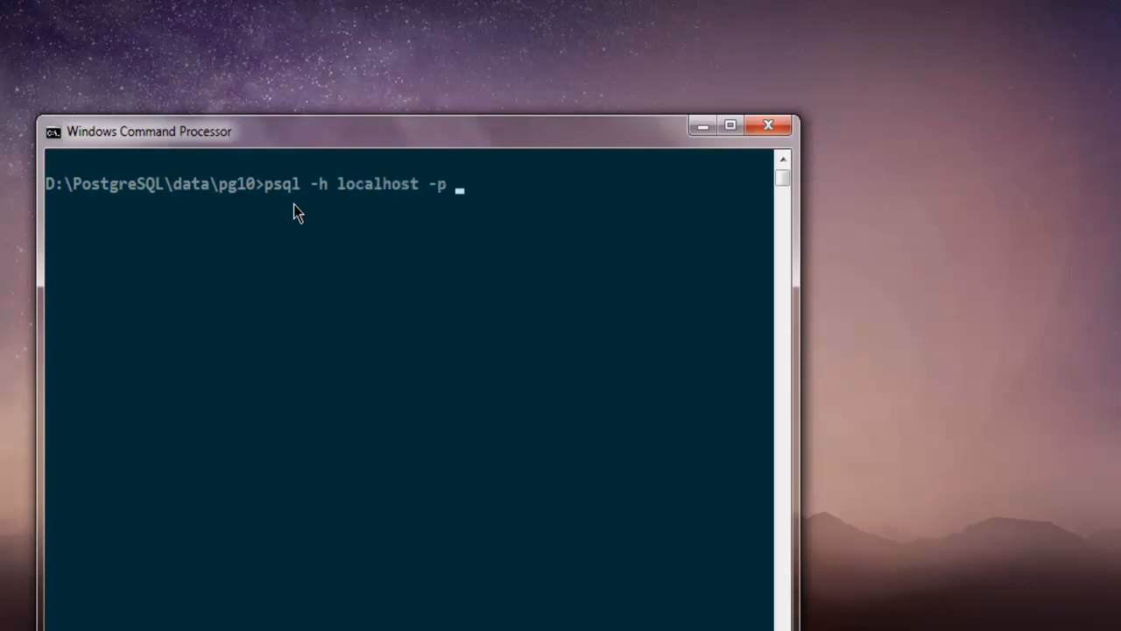
text(5432 -)
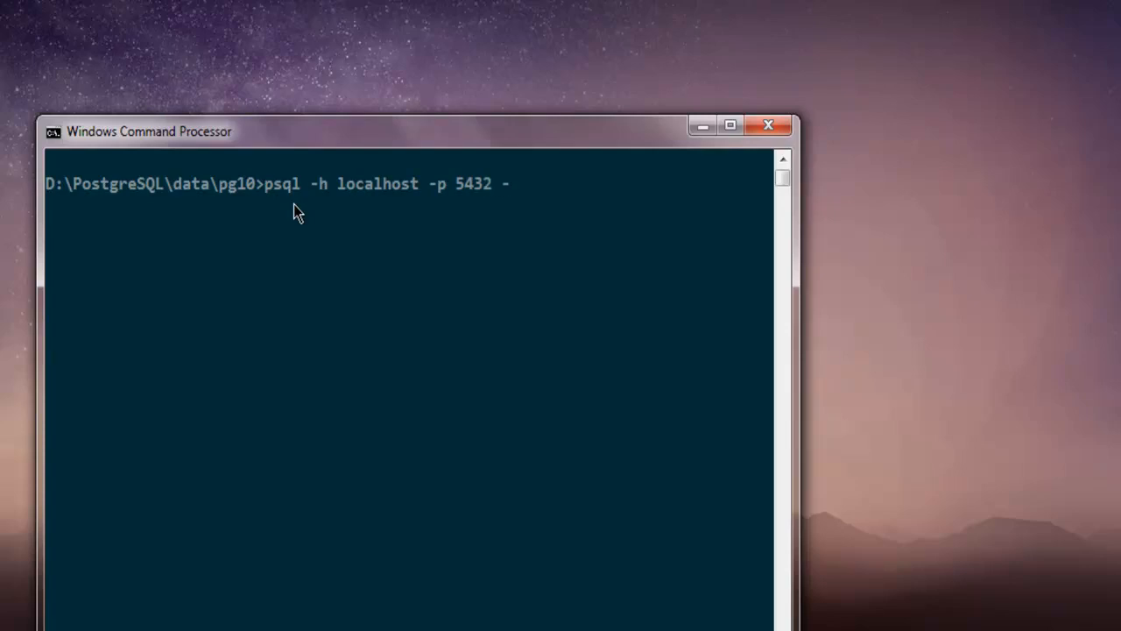
text(U)
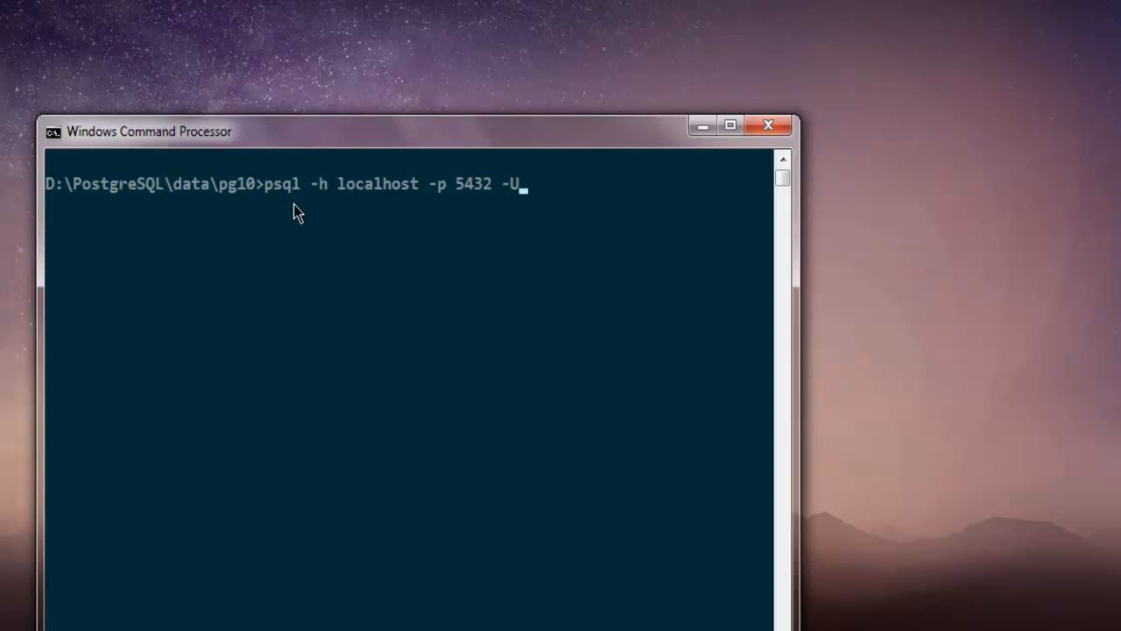
text(postgre)
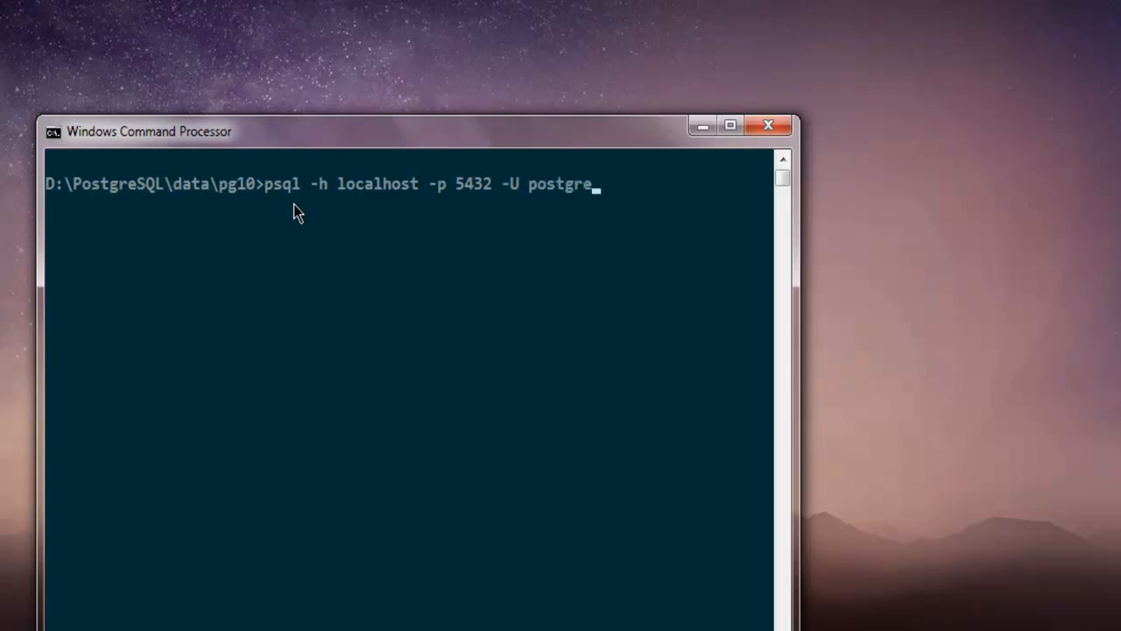
text(tes)
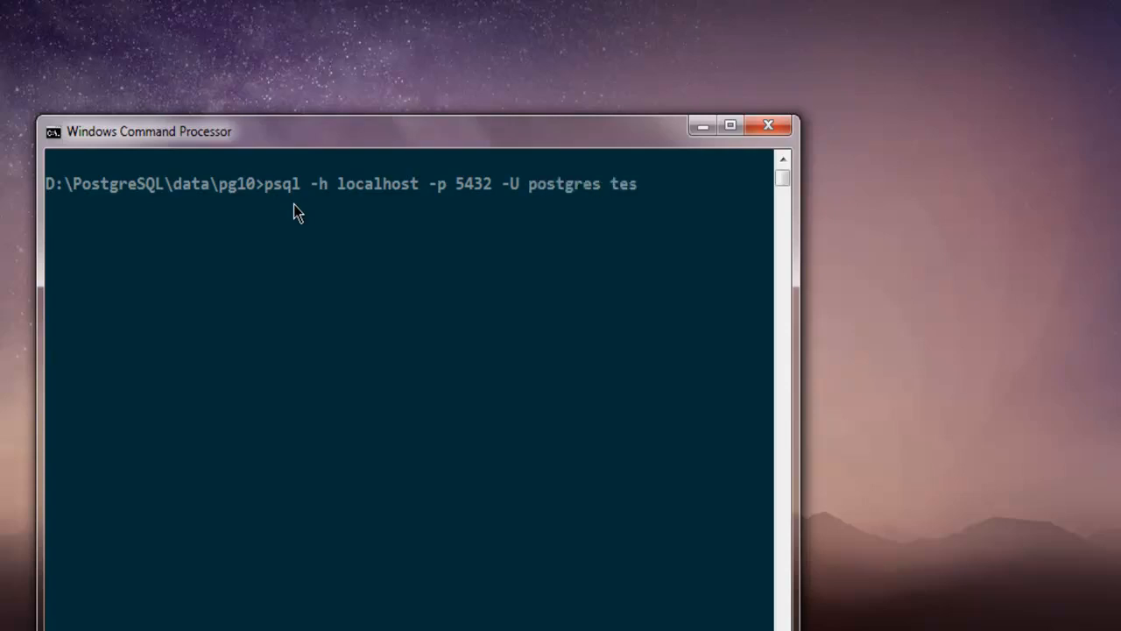
text(tbb)
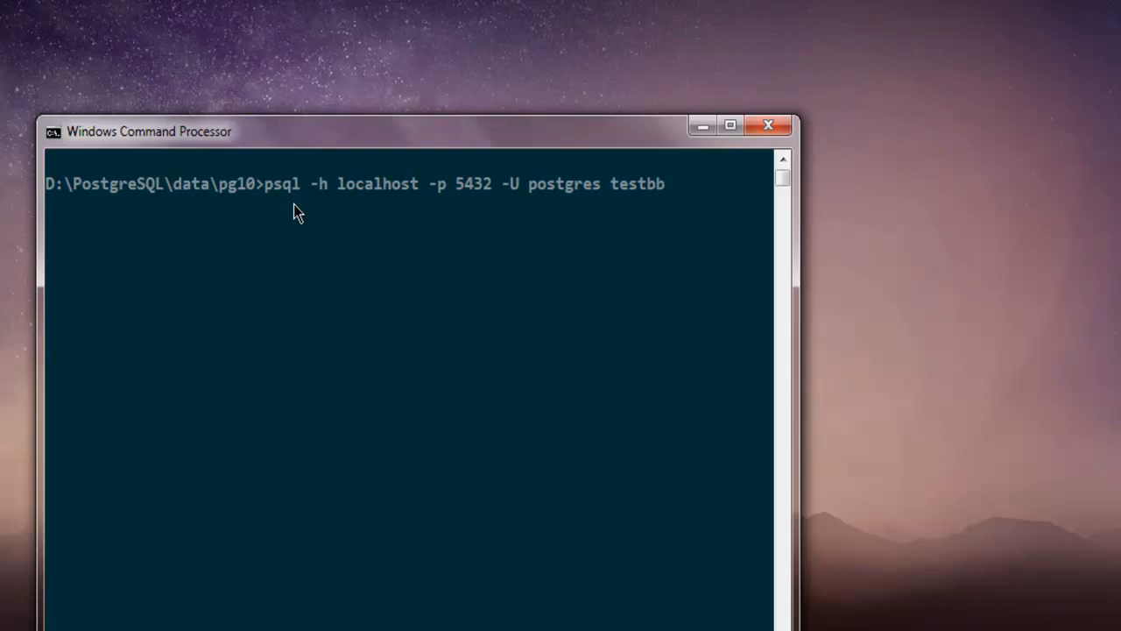
key(Return)
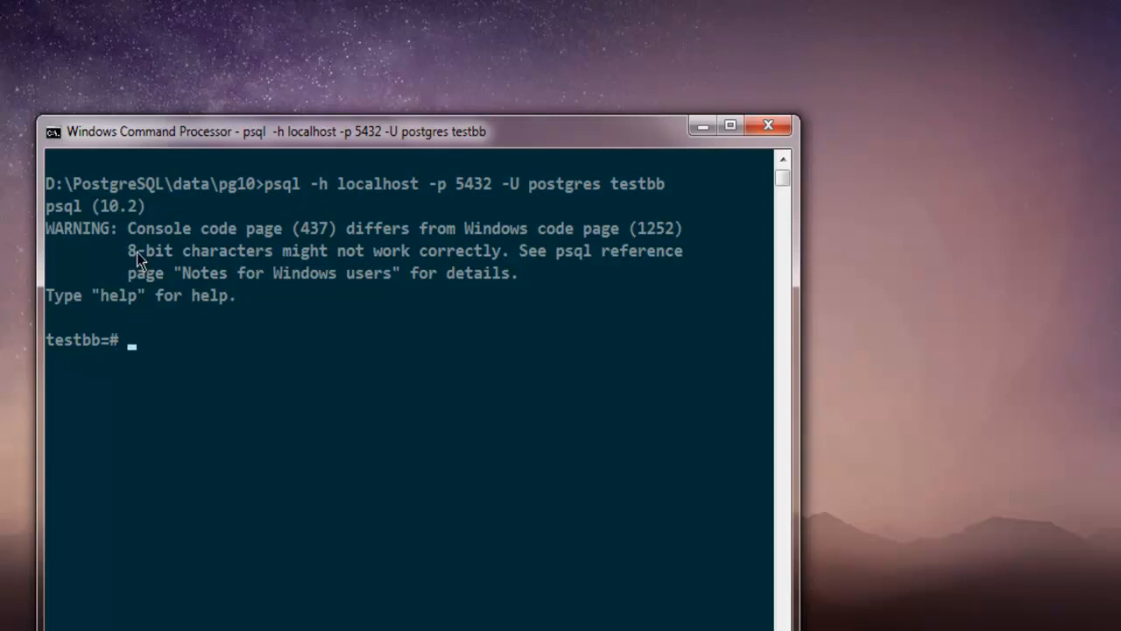
mouse_move(252, 350)
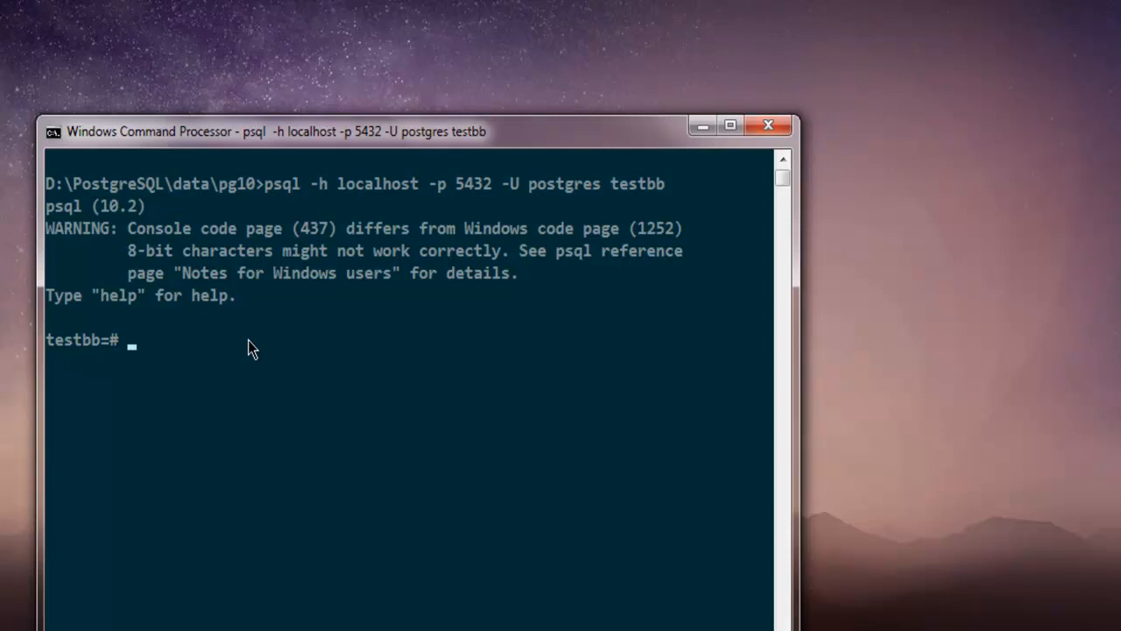
mouse_move(225, 317)
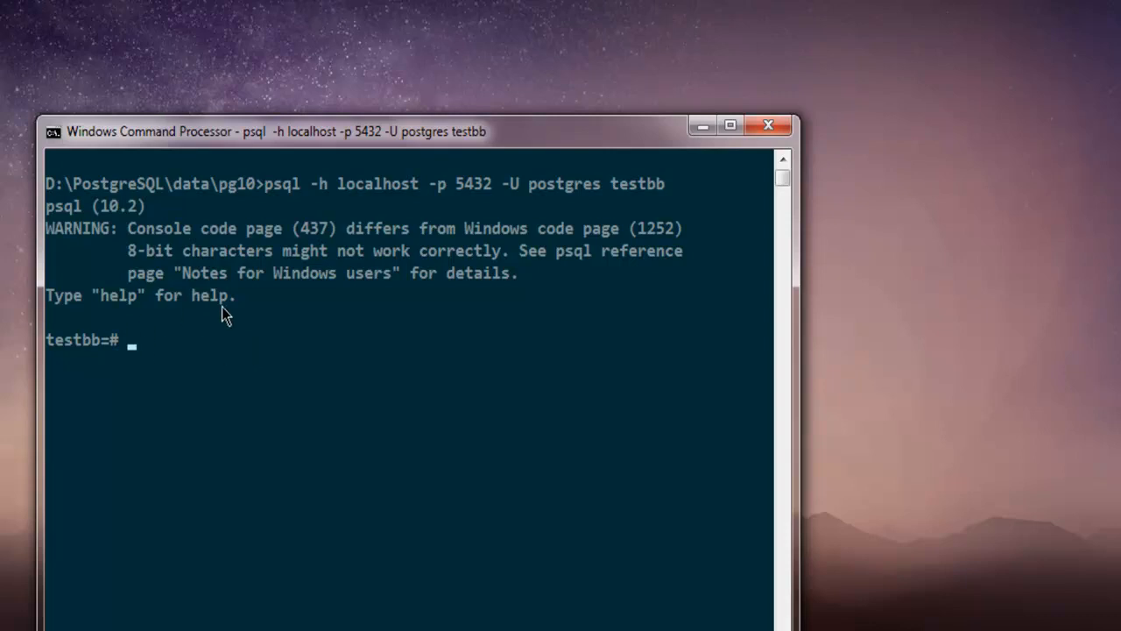
mouse_move(708, 206)
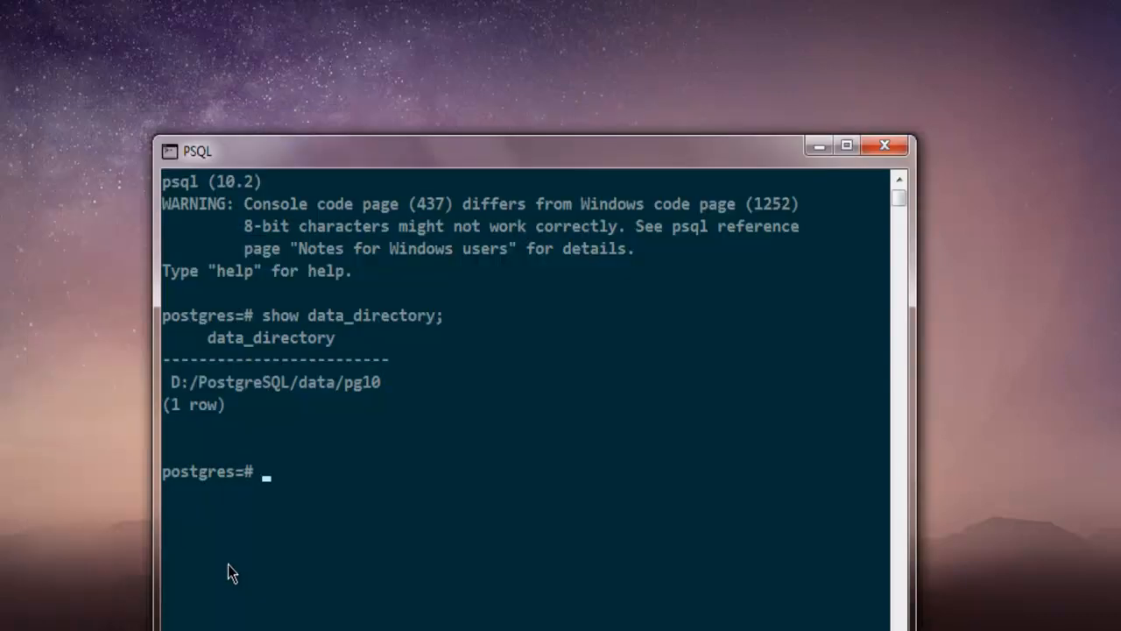
mouse_move(365, 516)
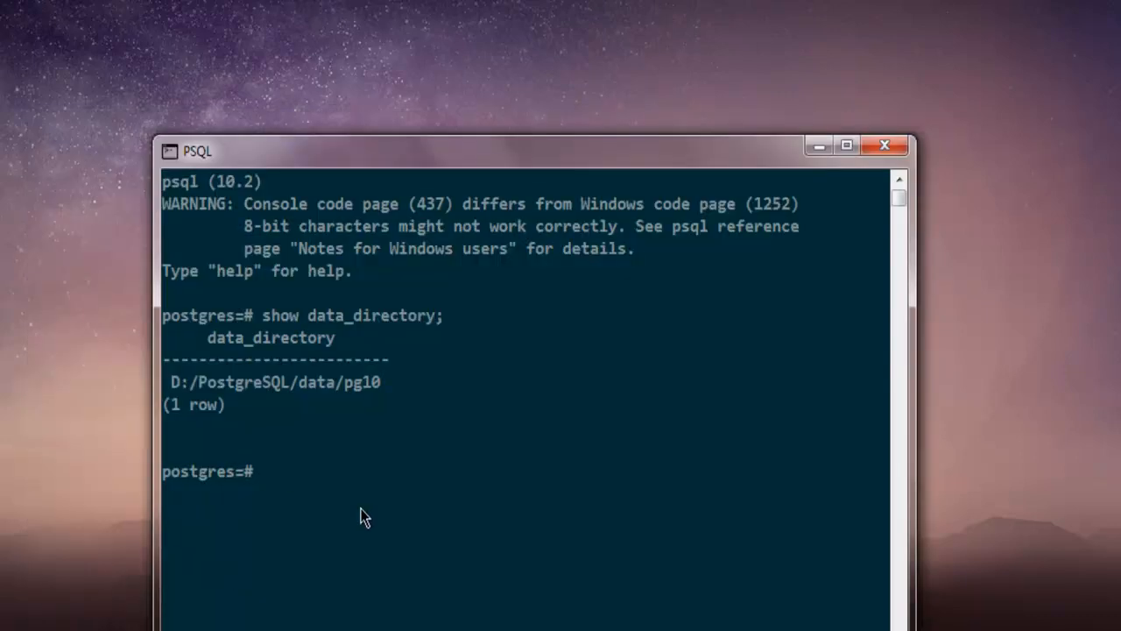